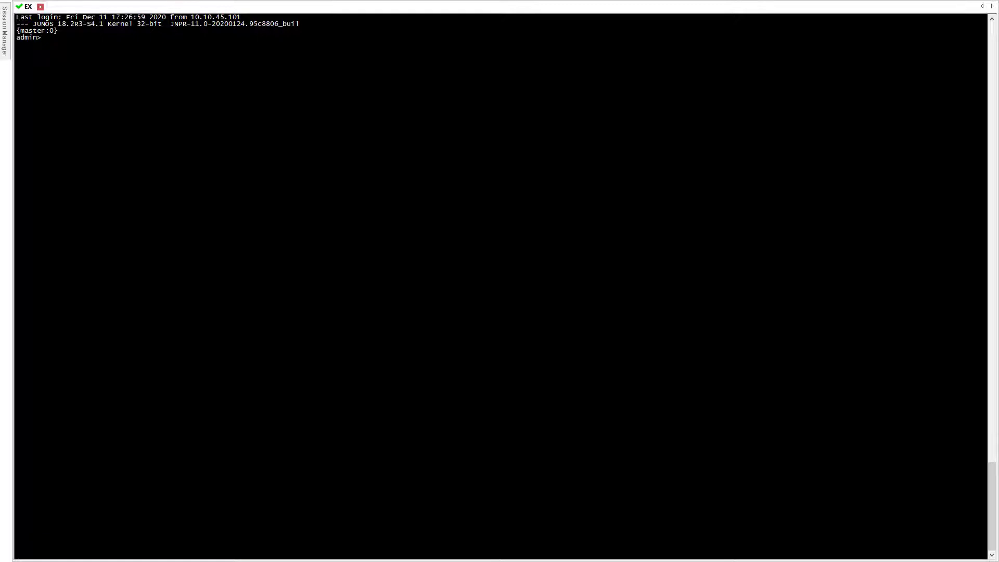
# Run 'show version' and 'show chassis led' to list software version and LED states.
pyautogui.write('show version')
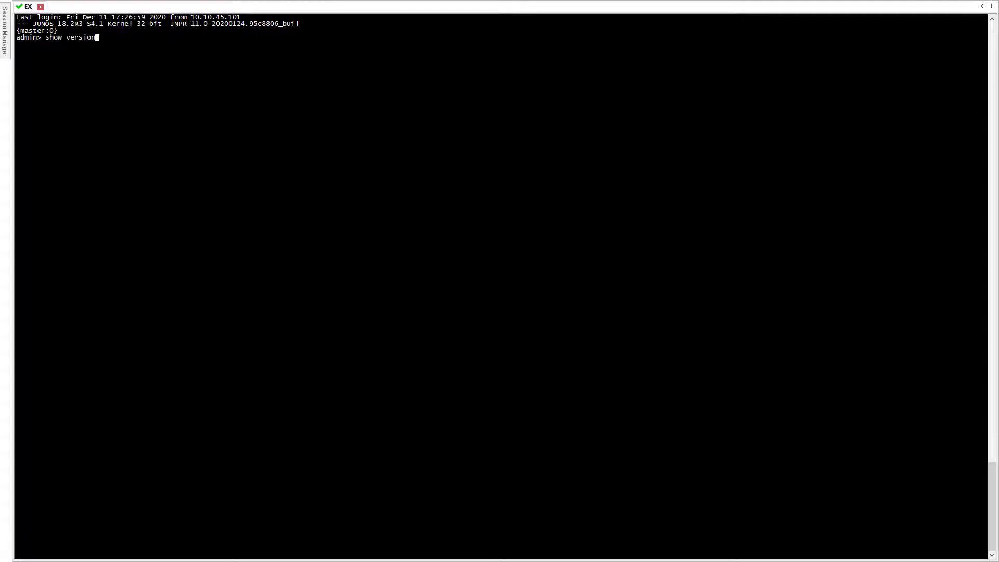
pyautogui.press('Return')
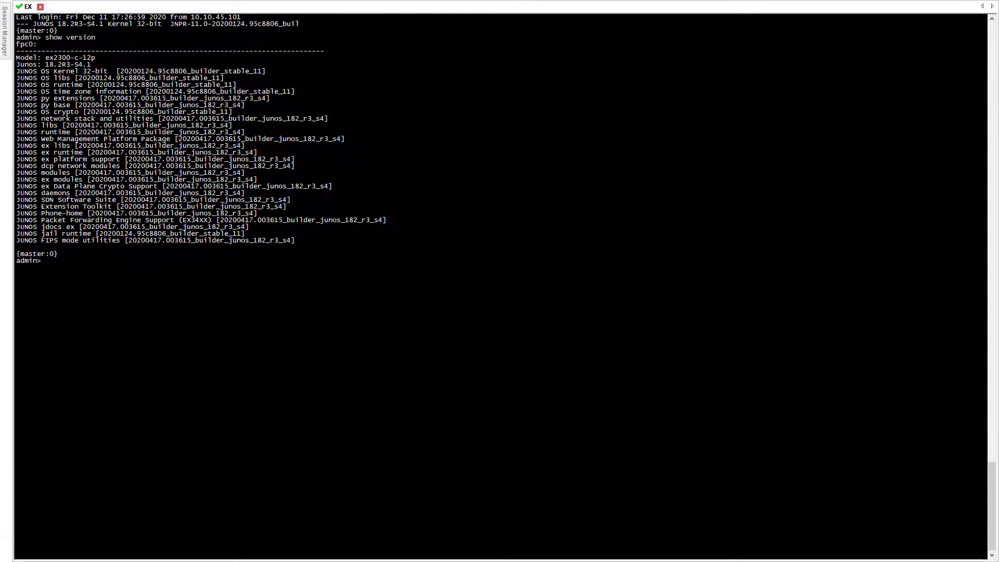
pyautogui.write('show chassis led')
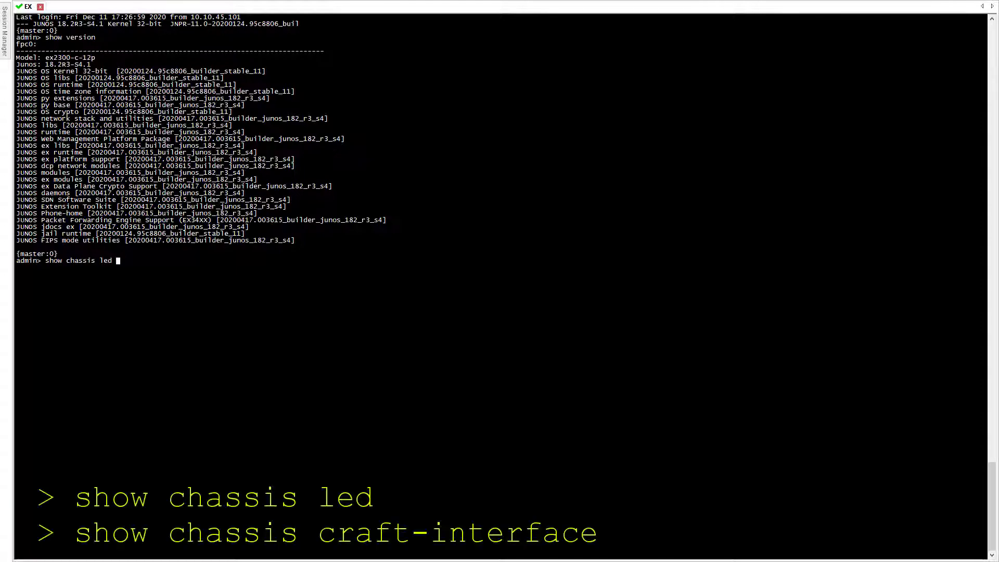
pyautogui.press('Return')
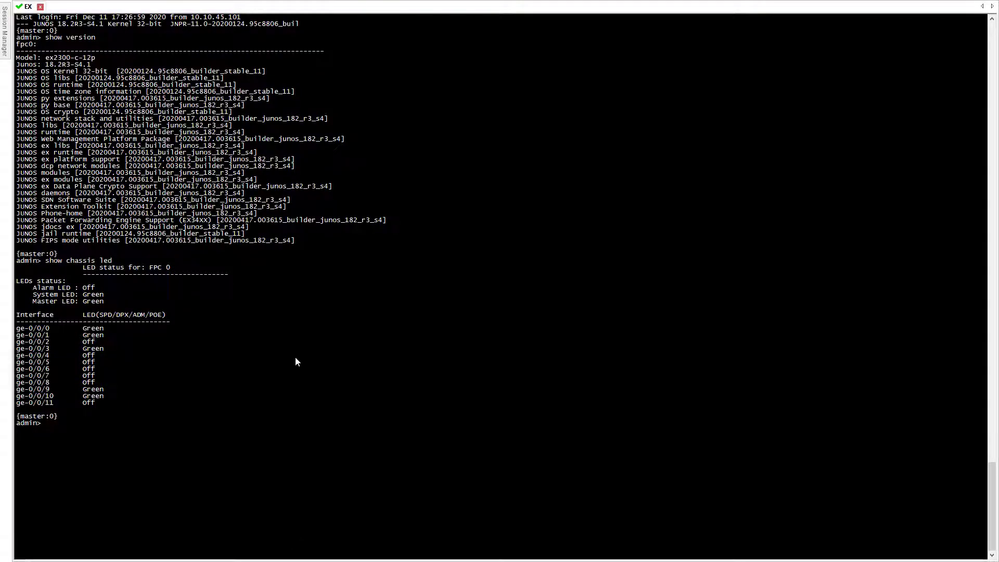
# Run 'show chassis environment' to display power and temperature sensor readings.
pyautogui.write('show chassis environment')
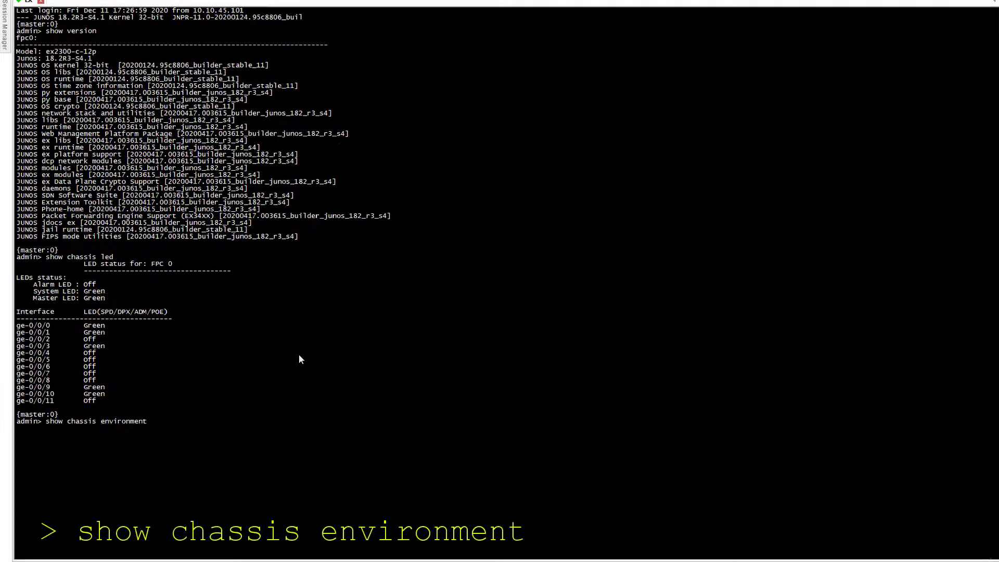
pyautogui.press('Return')
pyautogui.write('show chassis routing-engine')
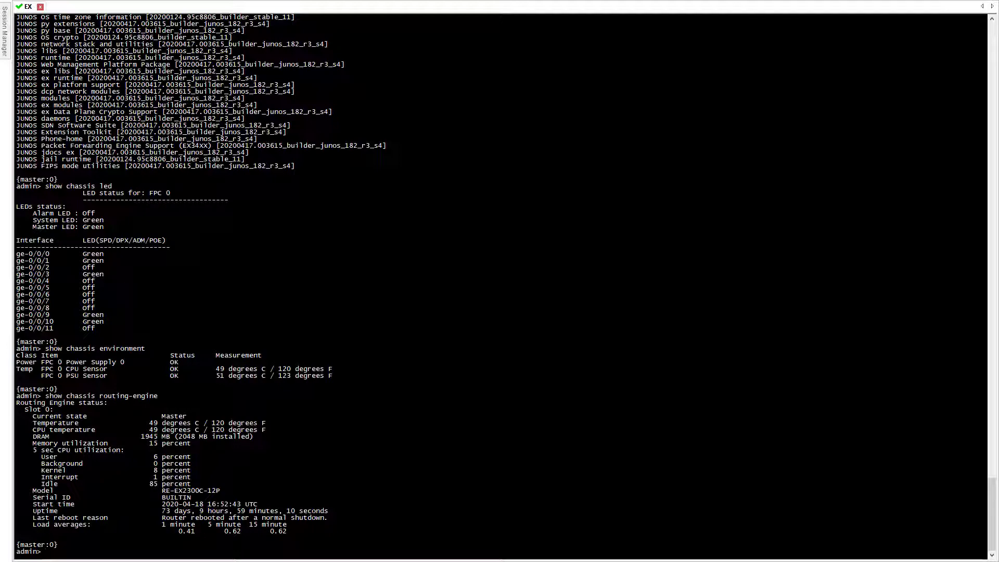
# Run 'show system storage' for filesystem usage, then begin 'show chassis alarm'.
pyautogui.write('show system storage')
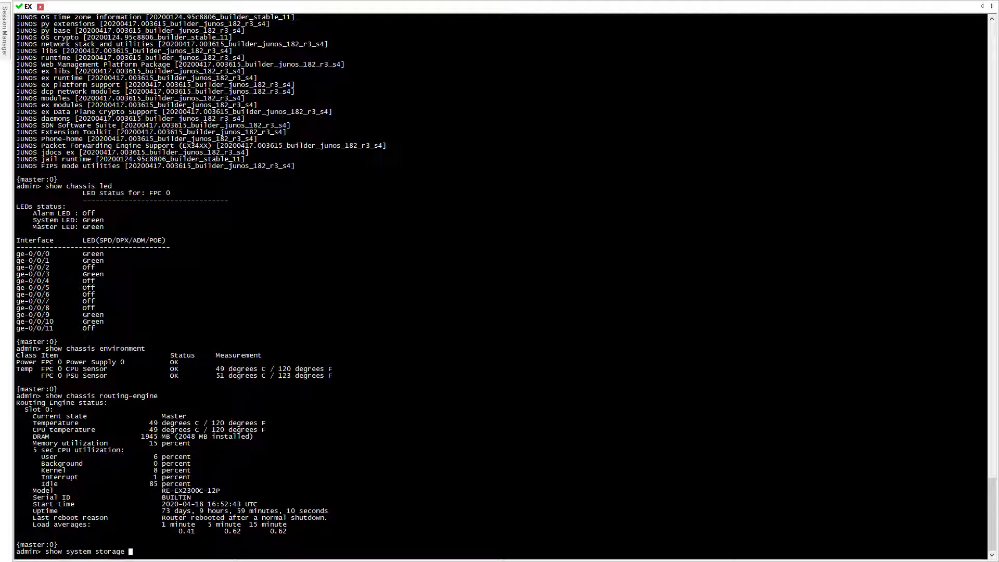
pyautogui.press('Return')
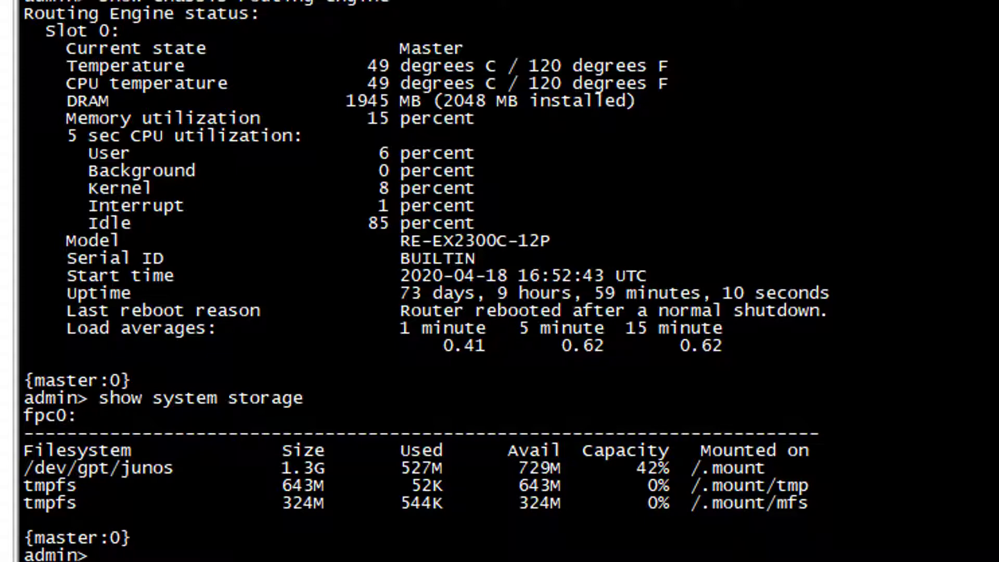
pyautogui.write('show chassis alarm')
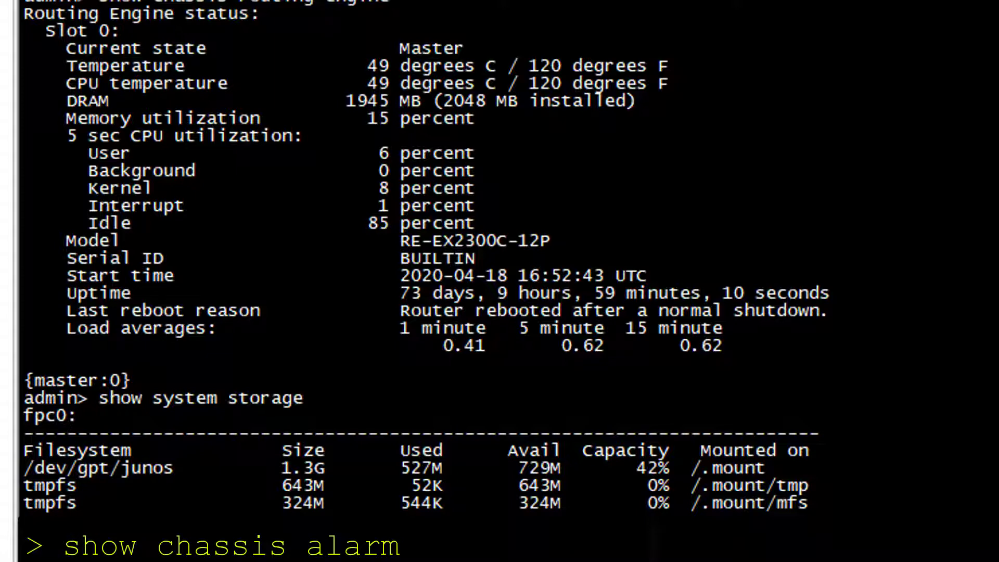